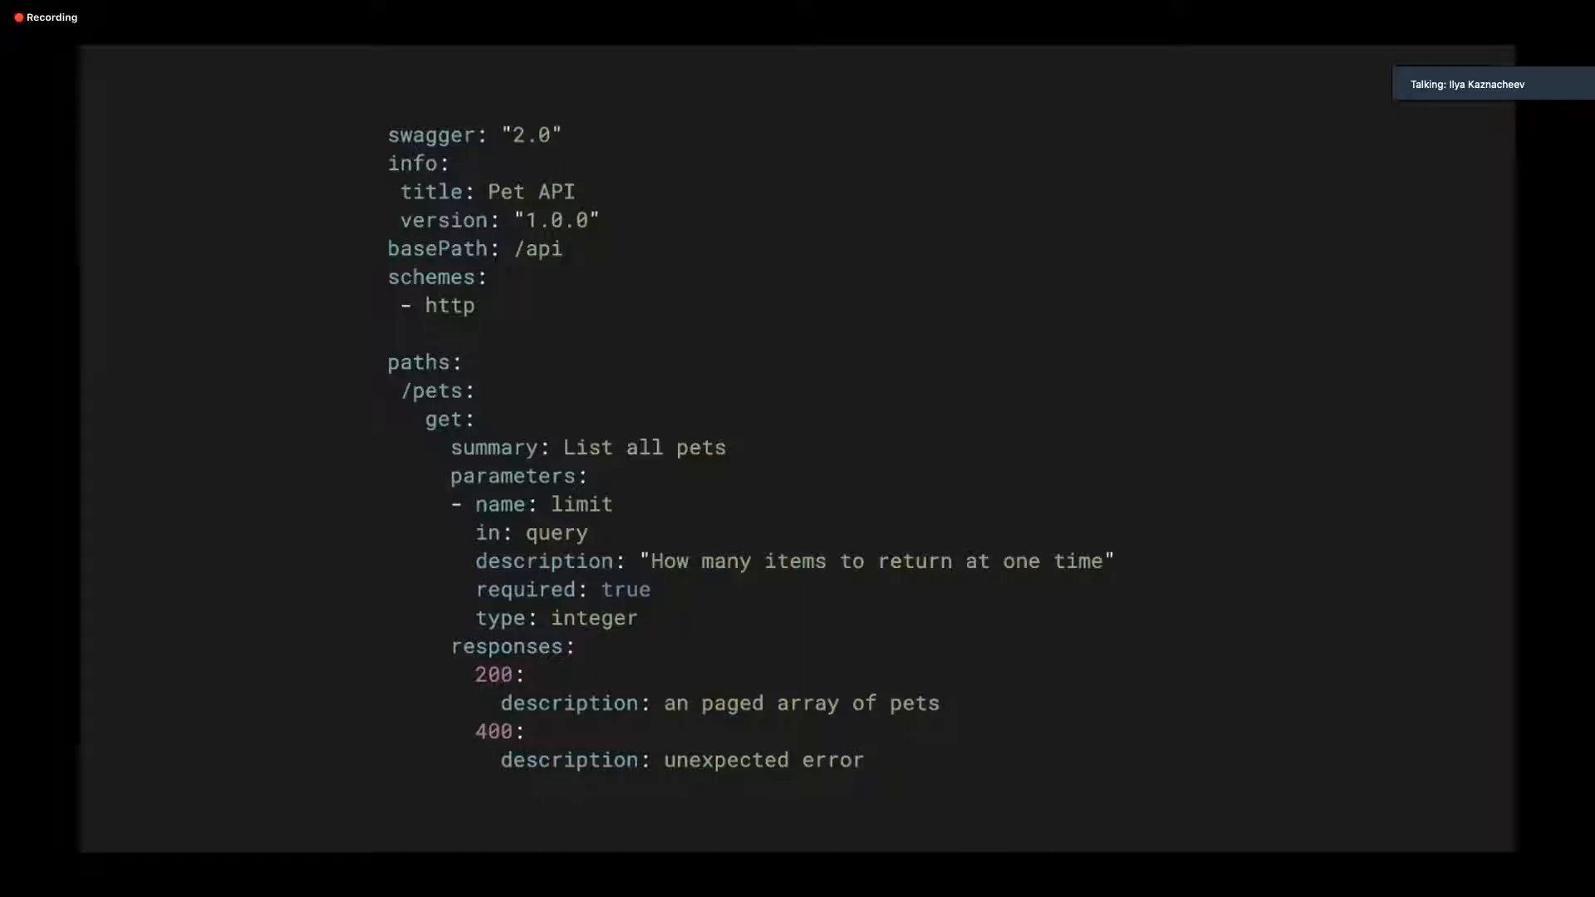
Step back to the net/http handlers slide, then advance through simple middleware to the custom-handler middleware slide
scroll(down, 3)
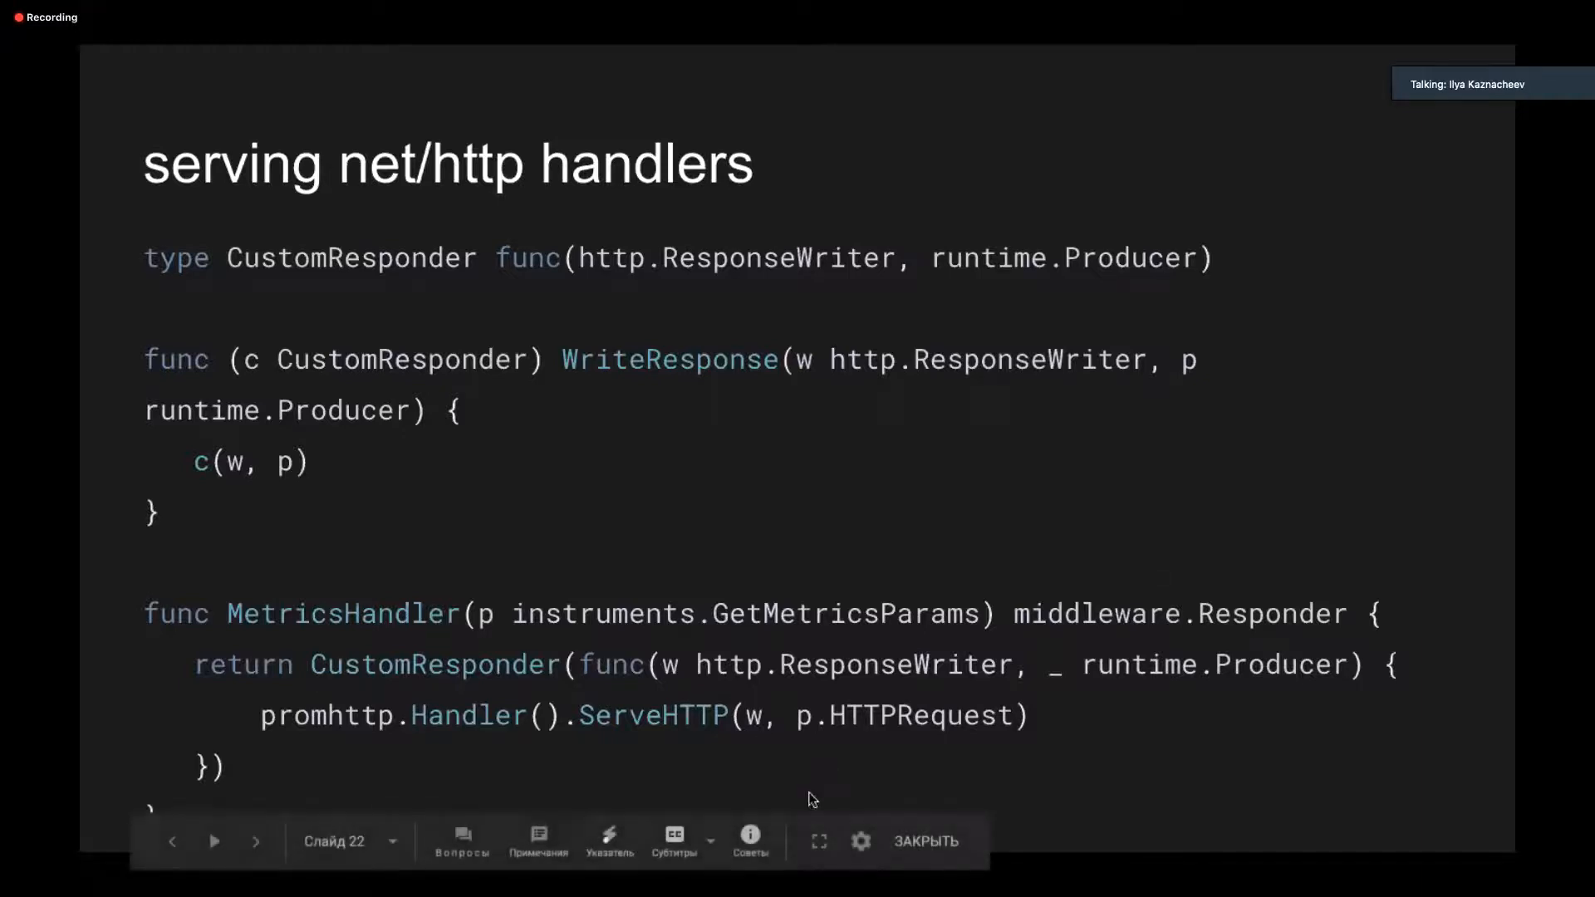
click(256, 841)
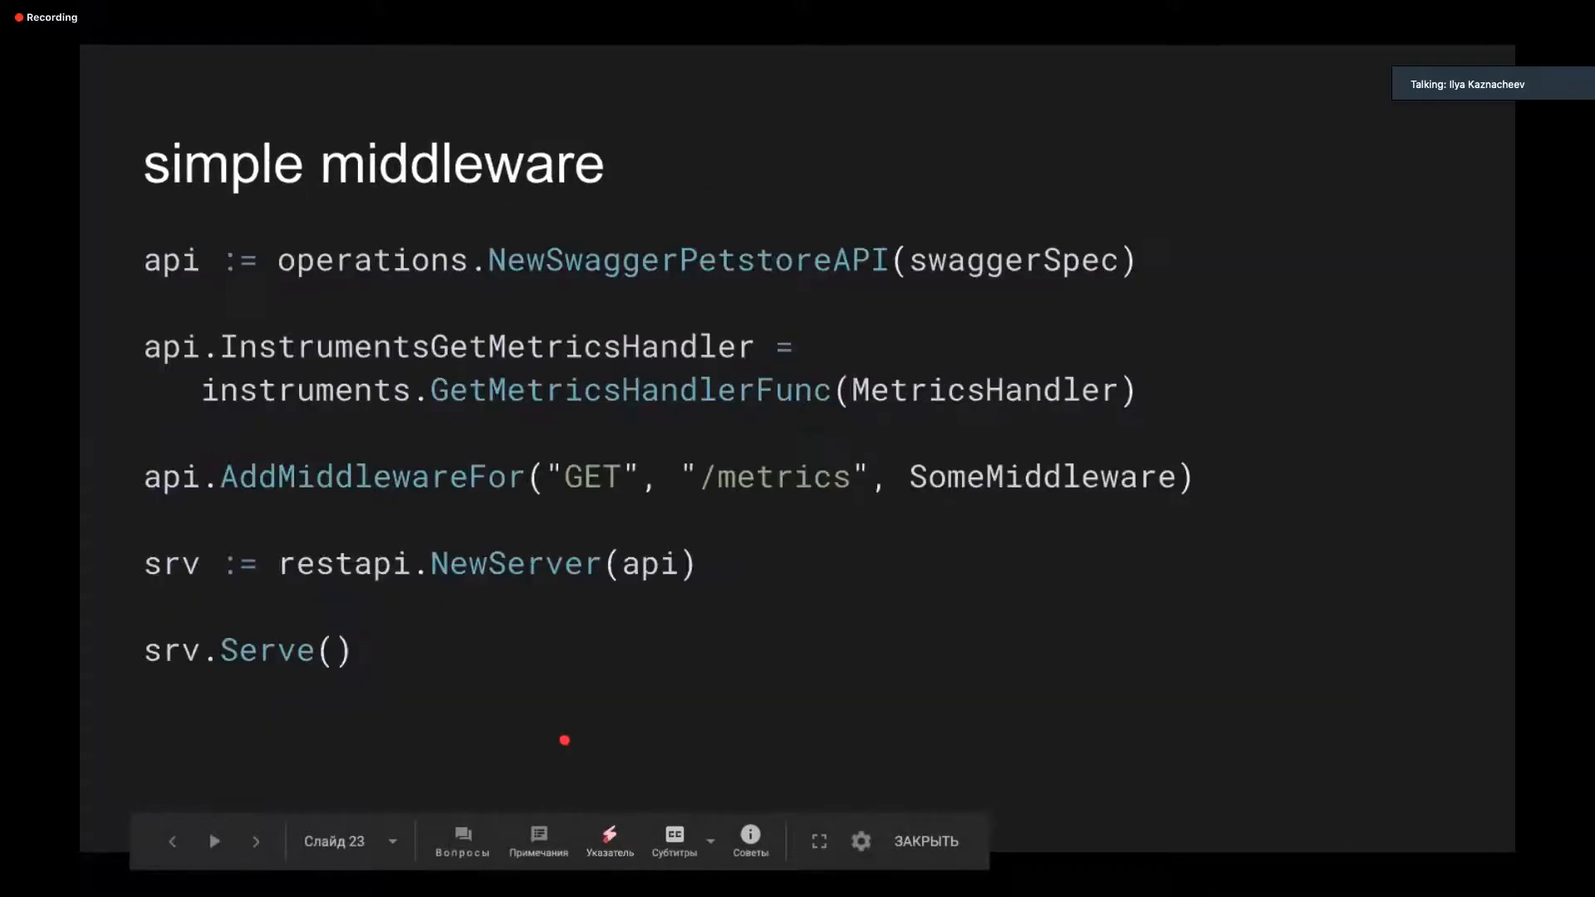
click(171, 841)
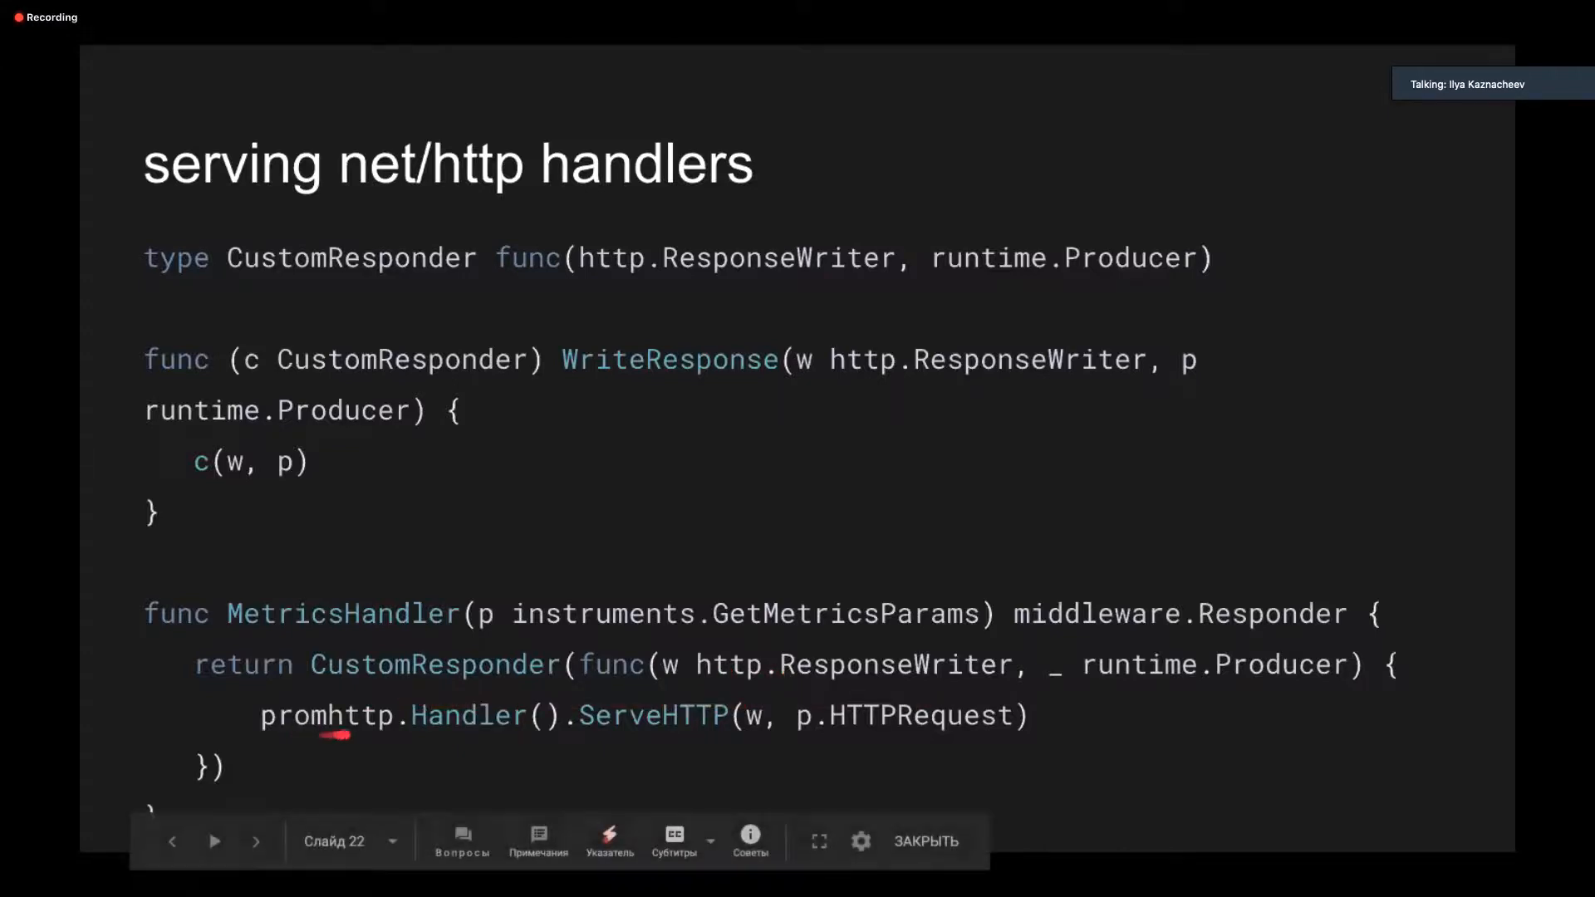
mouse_move(537, 732)
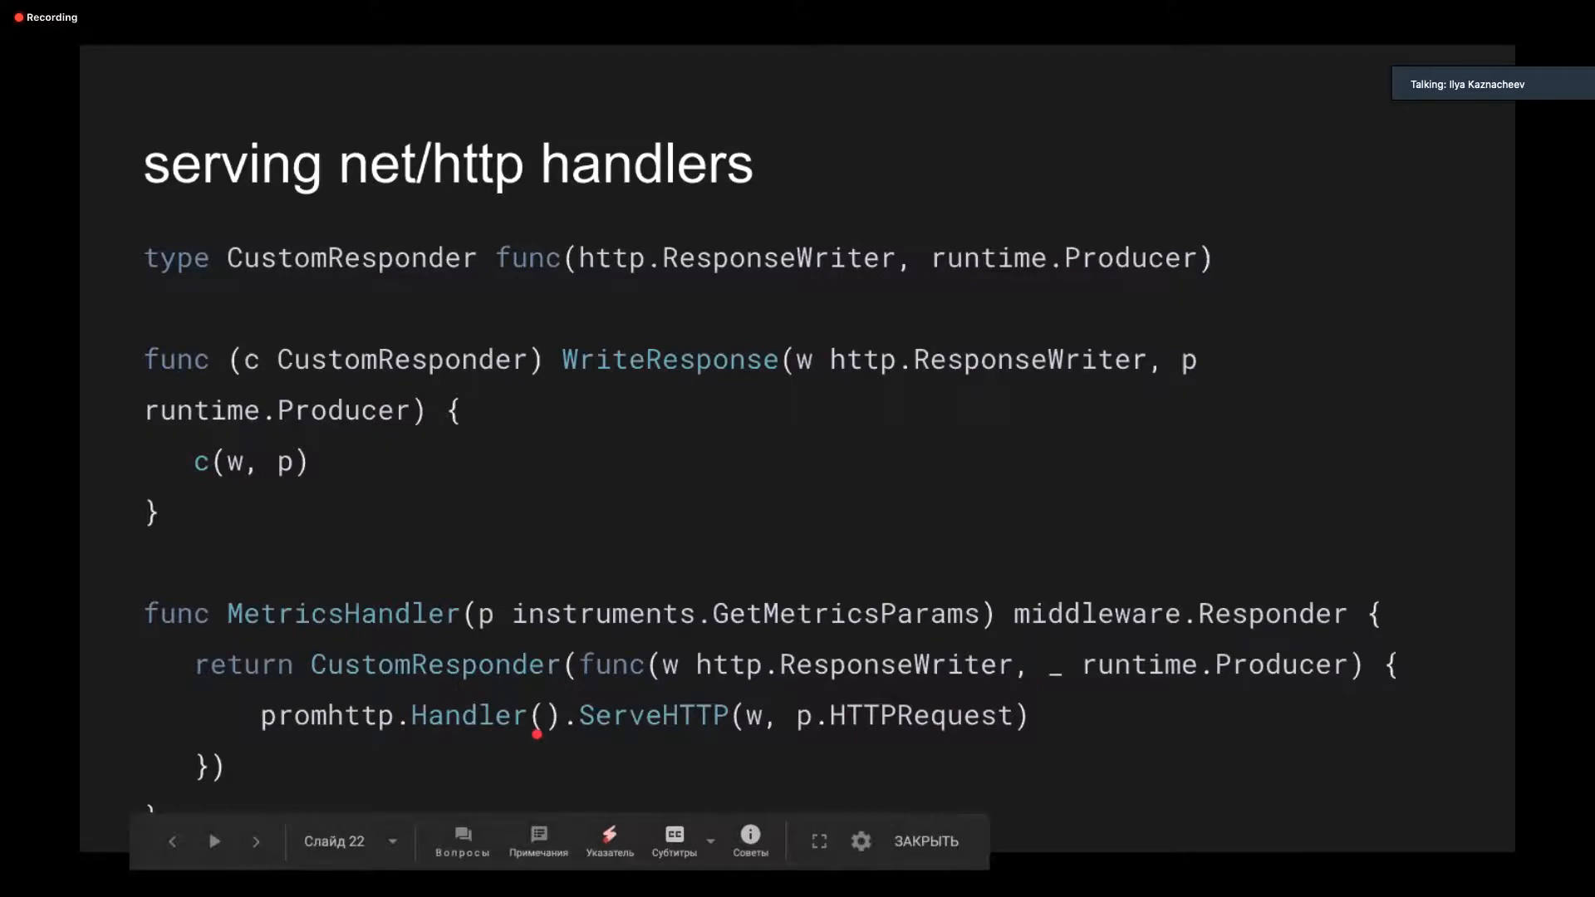
click(256, 841)
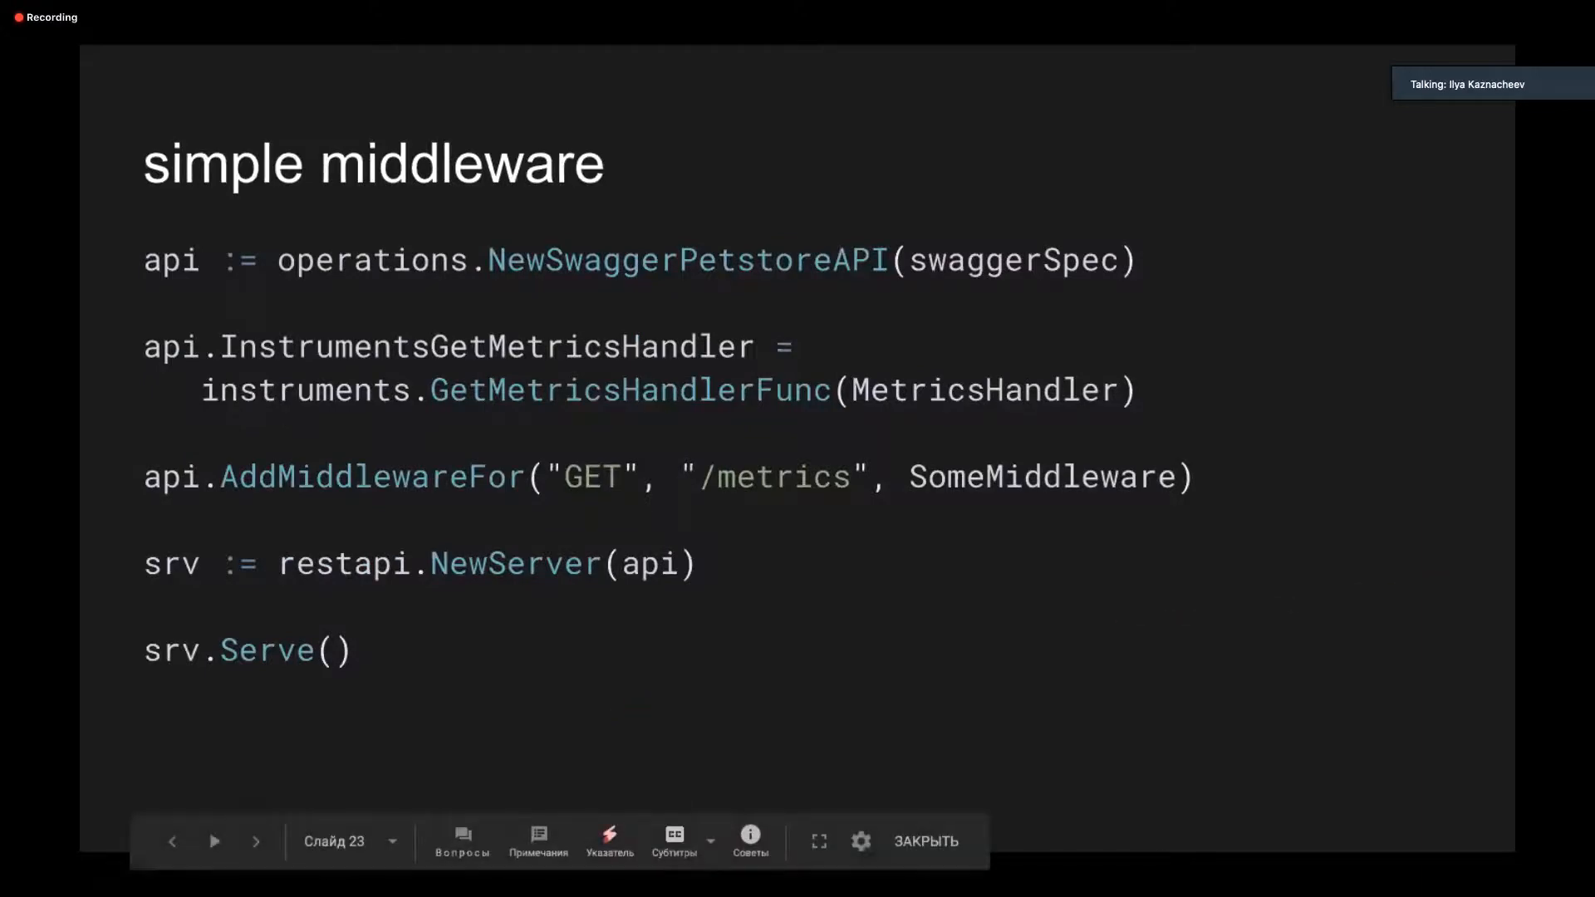
click(256, 840)
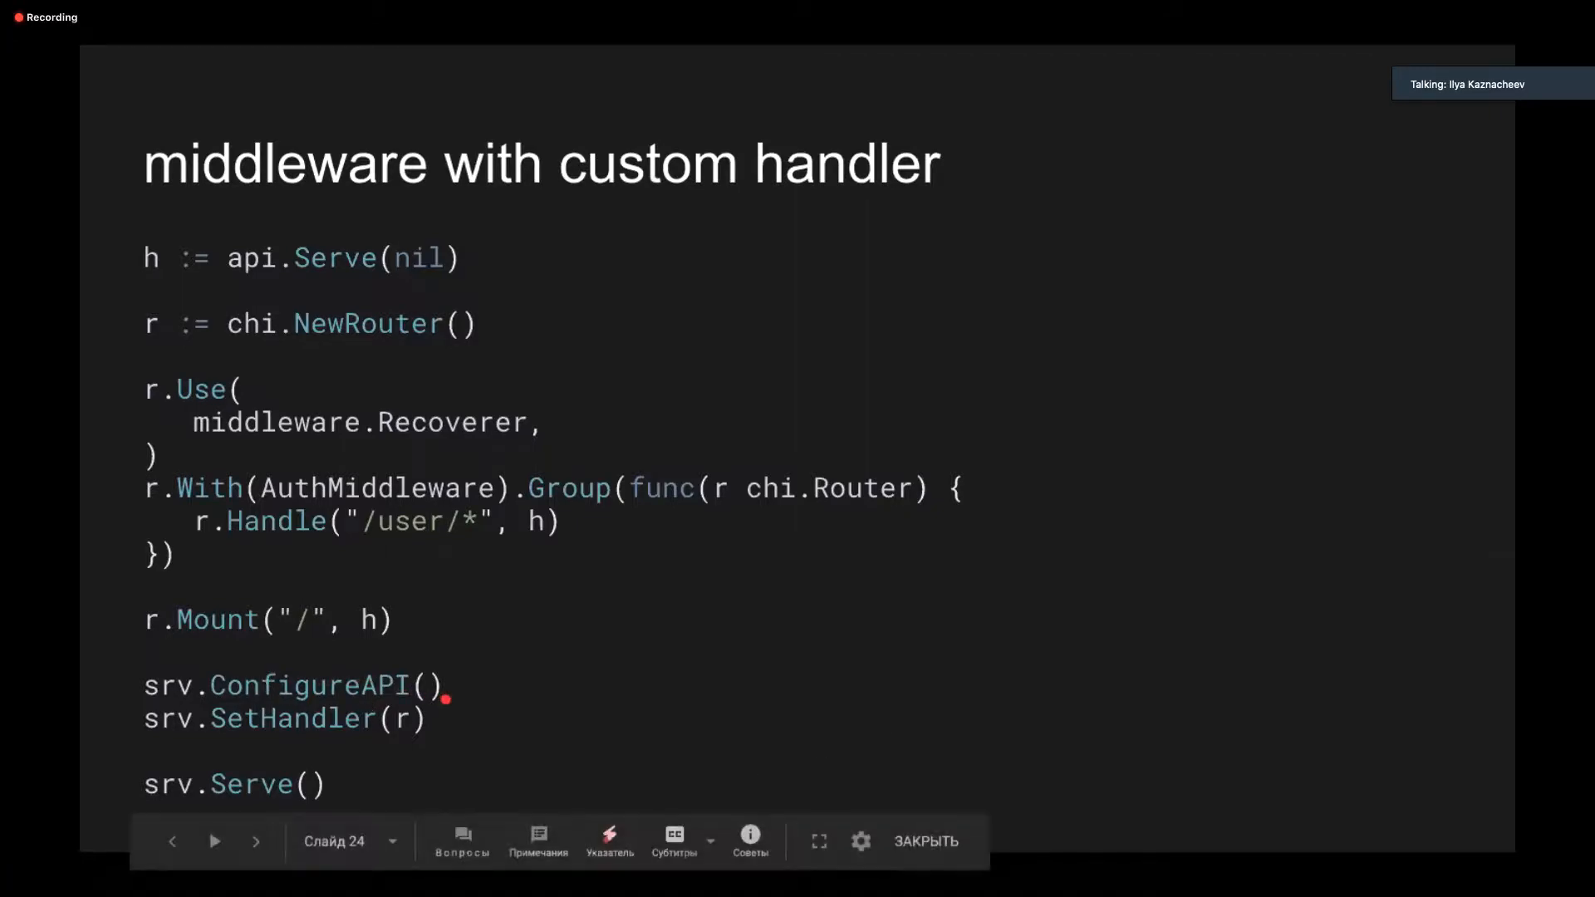
mouse_move(326, 691)
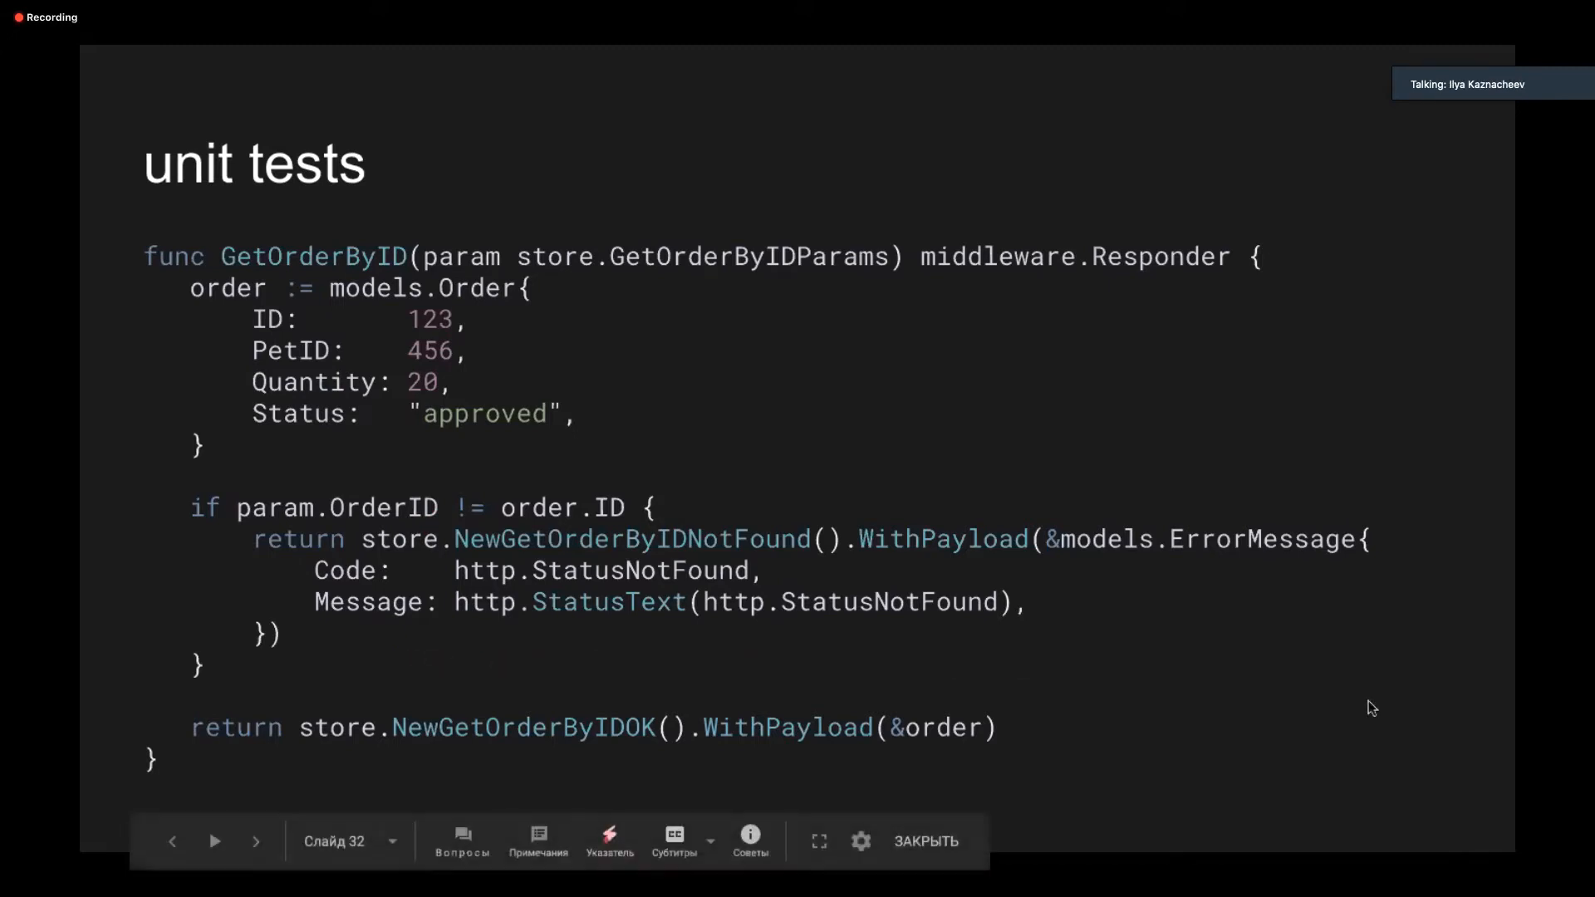
Advance to slide 33 with the good and bad GetOrderByIDParams test cases
click(256, 841)
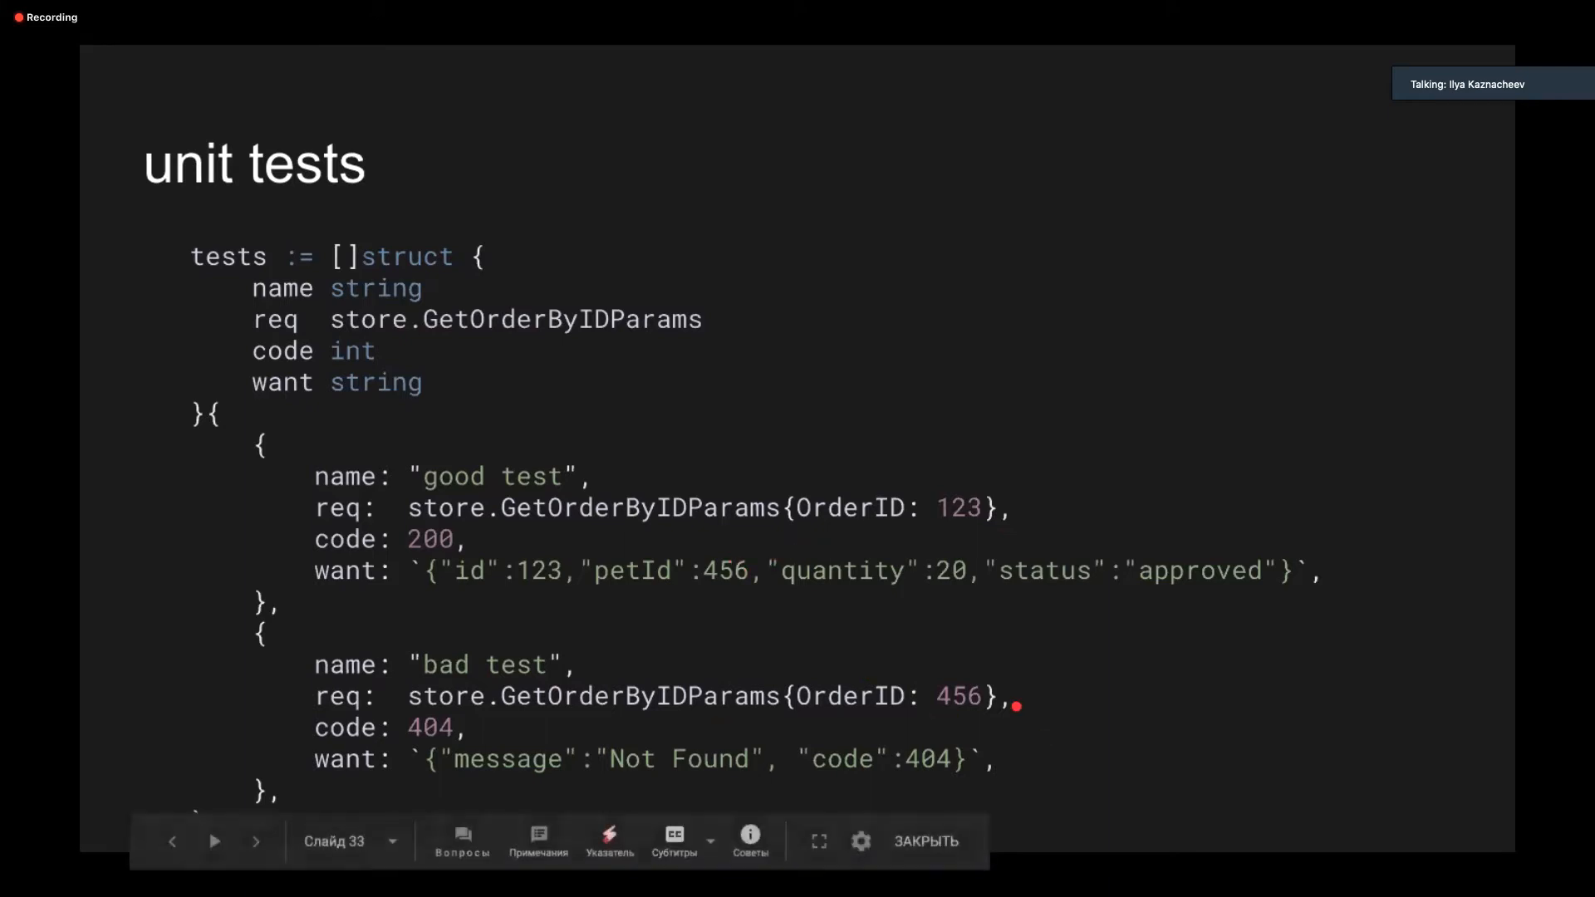
mouse_move(1465, 505)
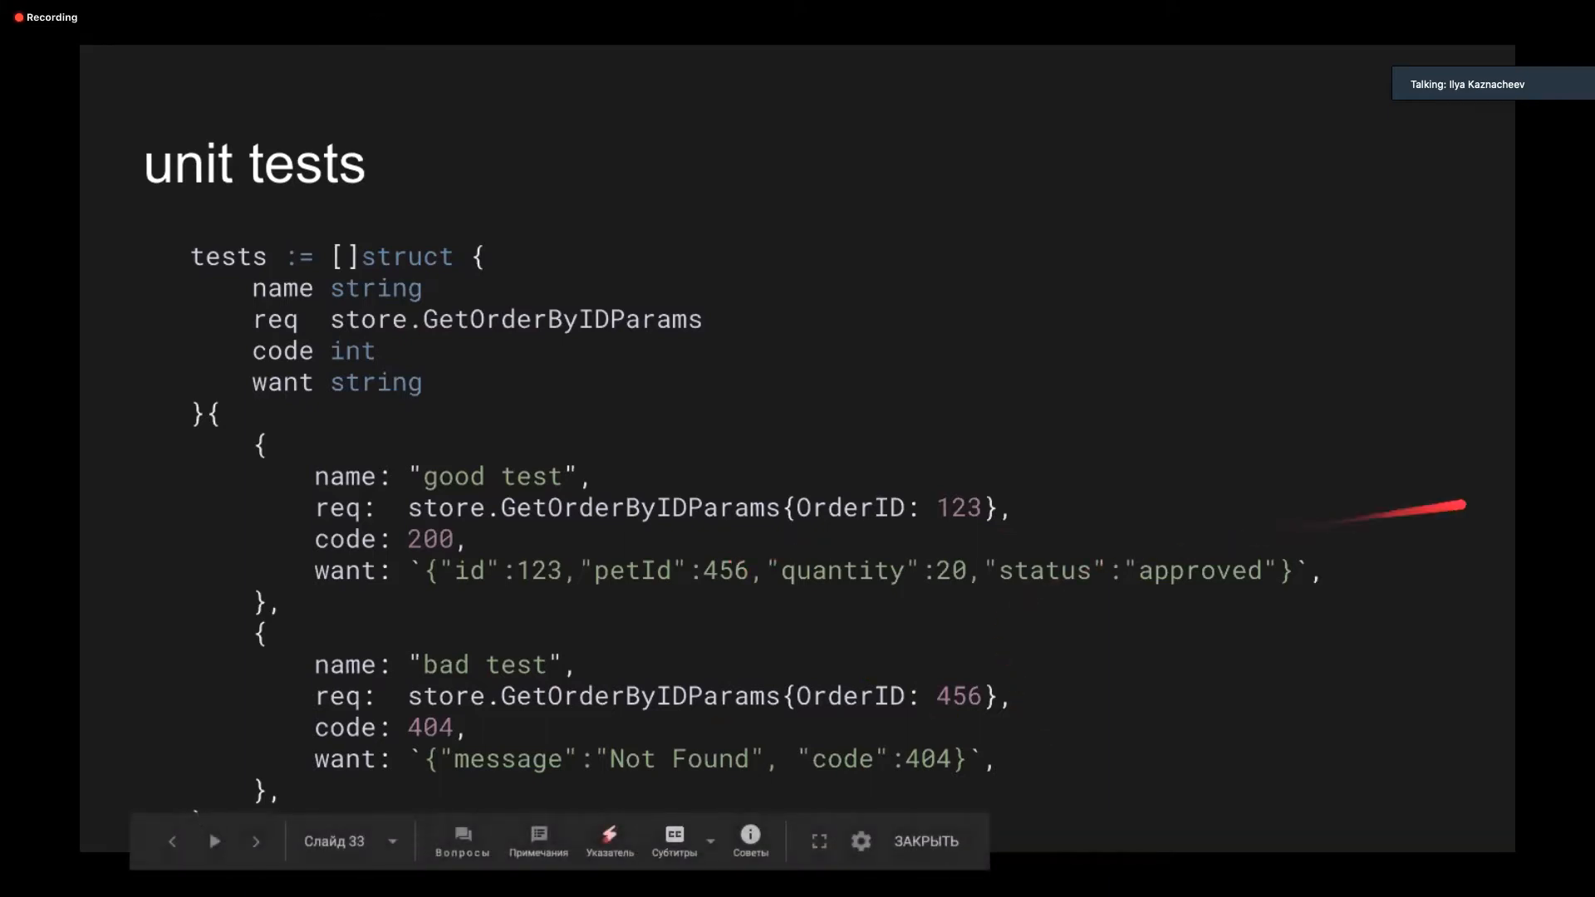
mouse_move(805, 578)
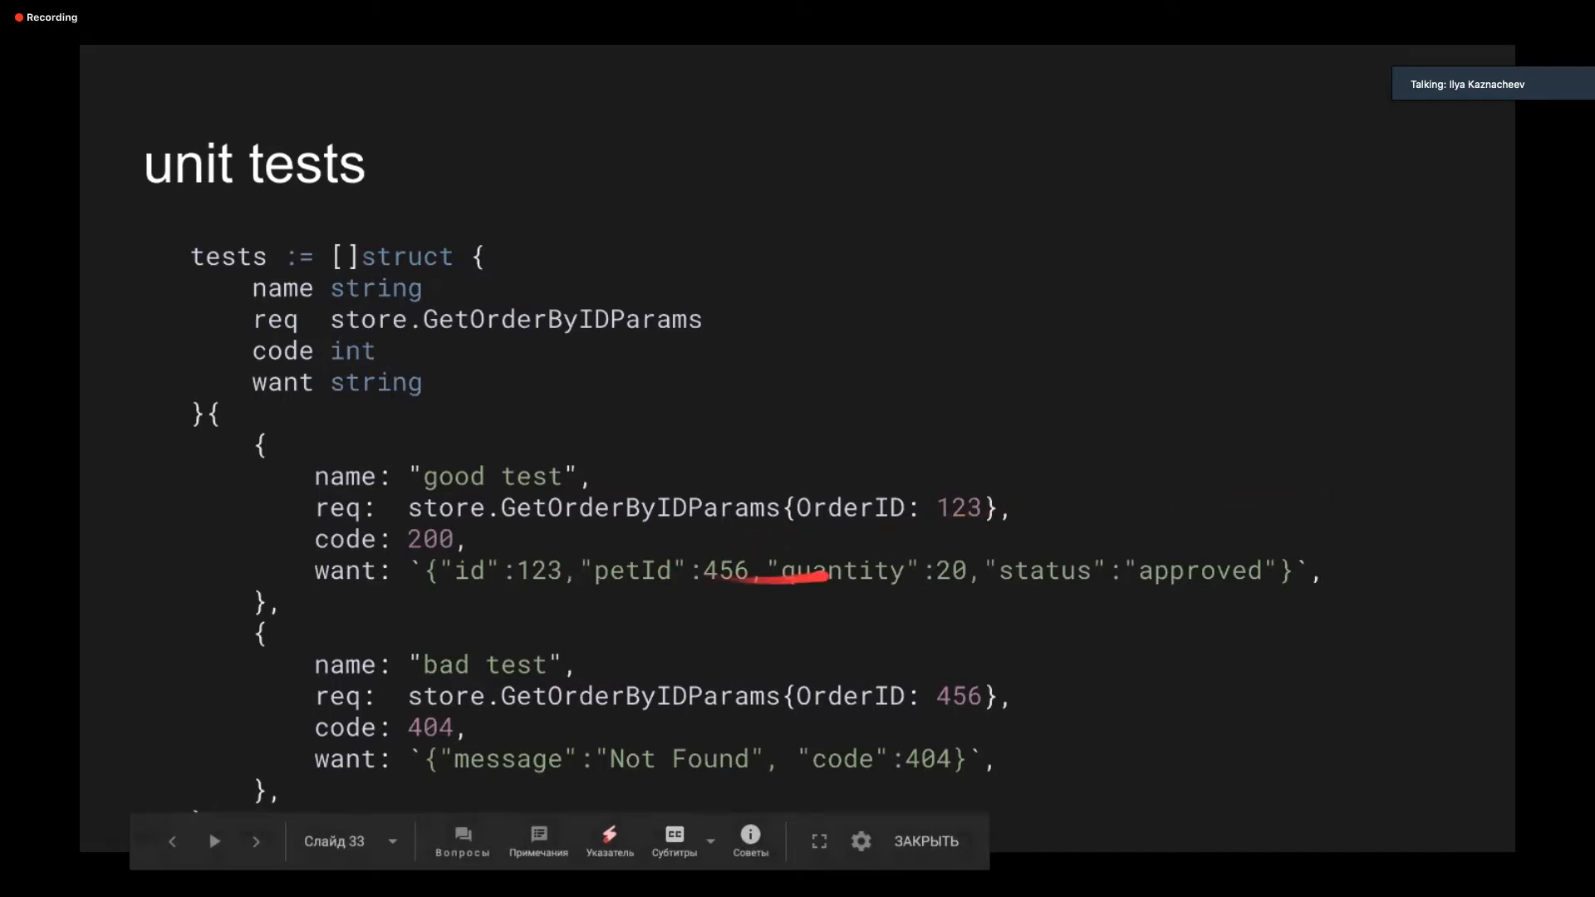
Advance to the test loop slide writing responses with JSONProducer and asserting body and code
click(256, 840)
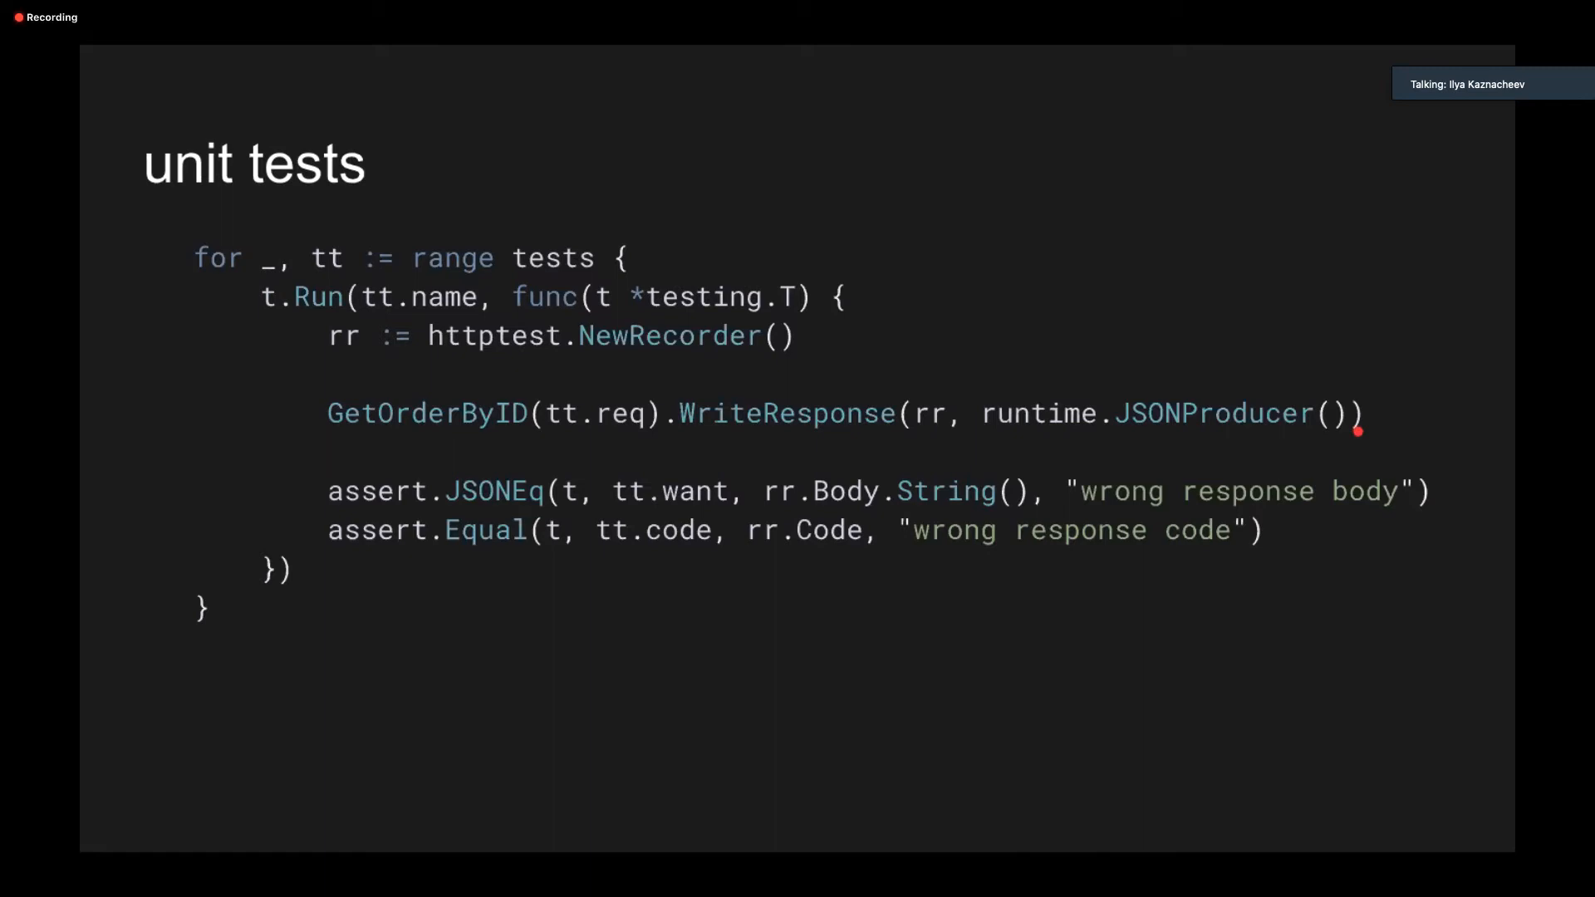
mouse_move(1329, 376)
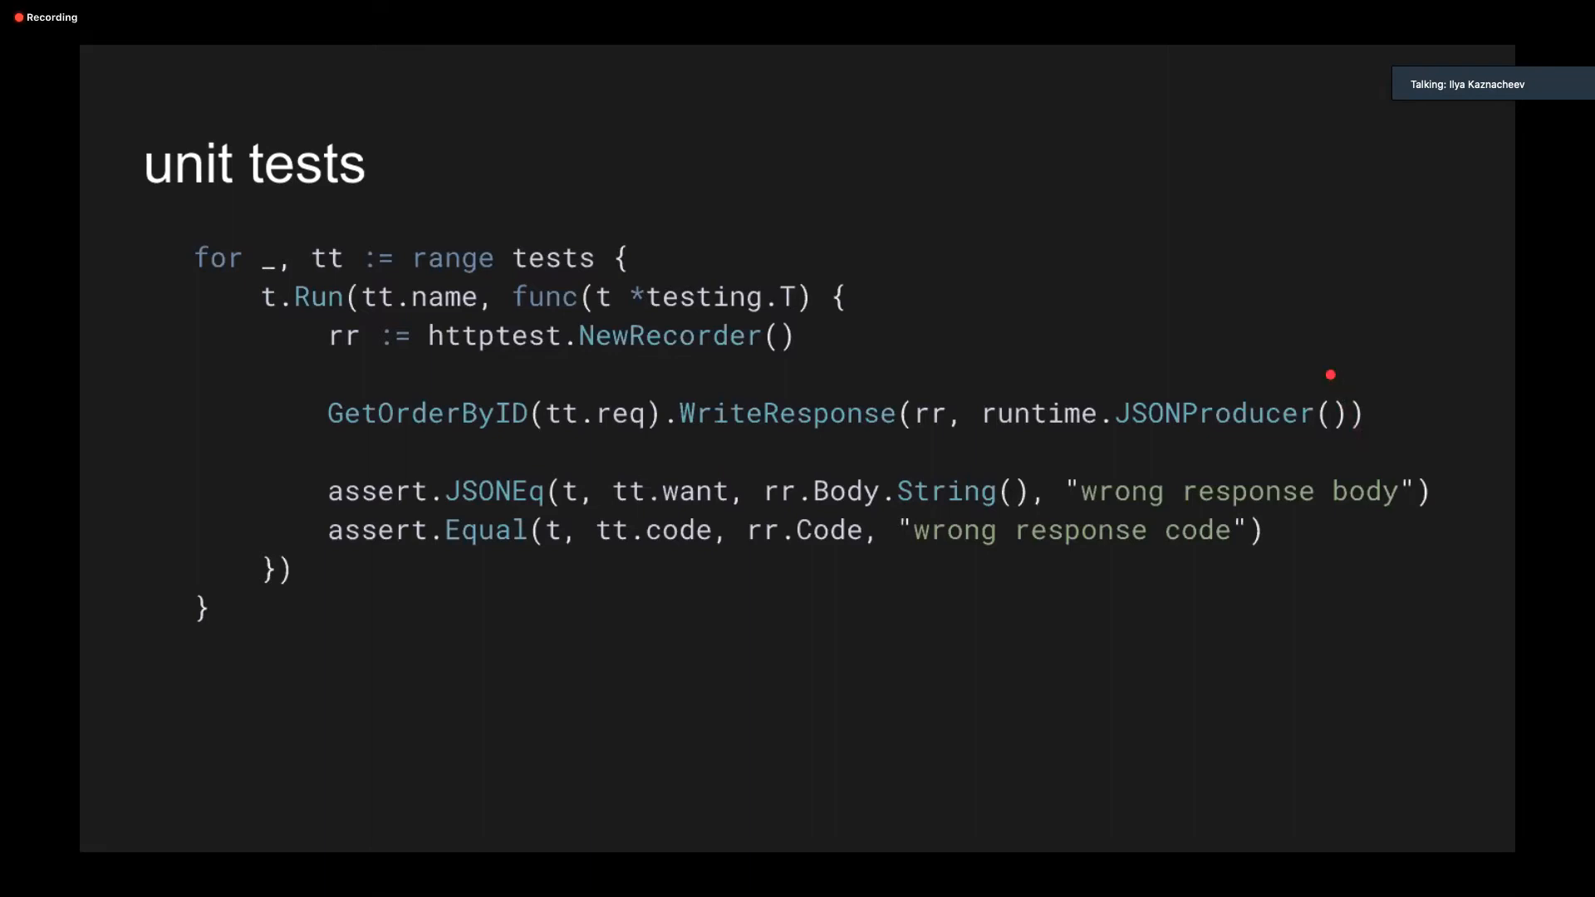
mouse_move(1271, 450)
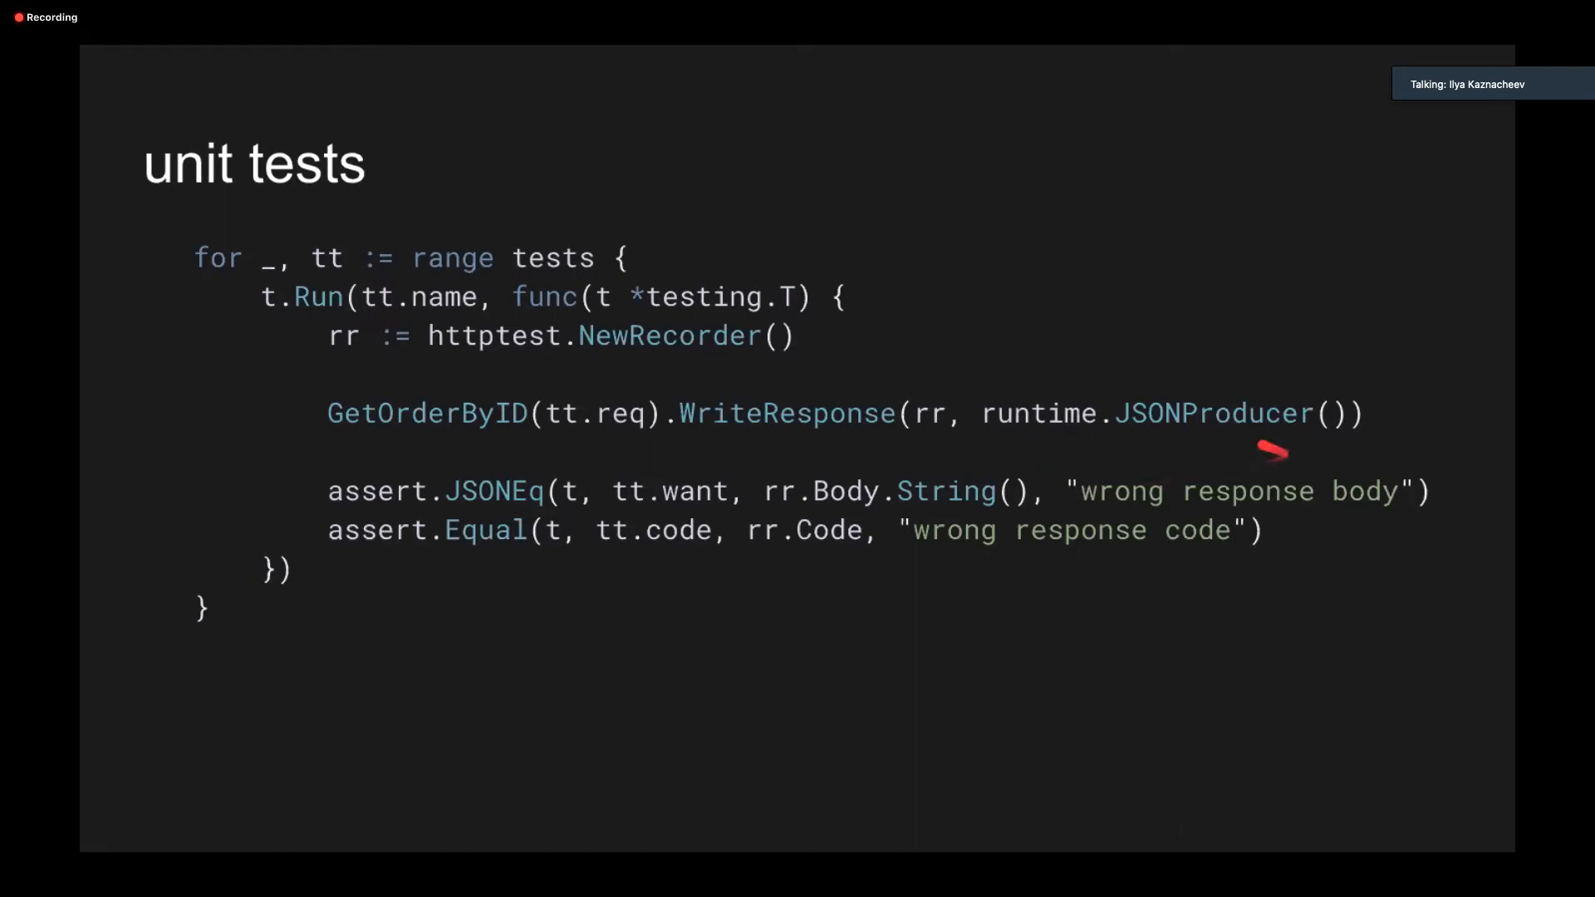
mouse_move(508, 580)
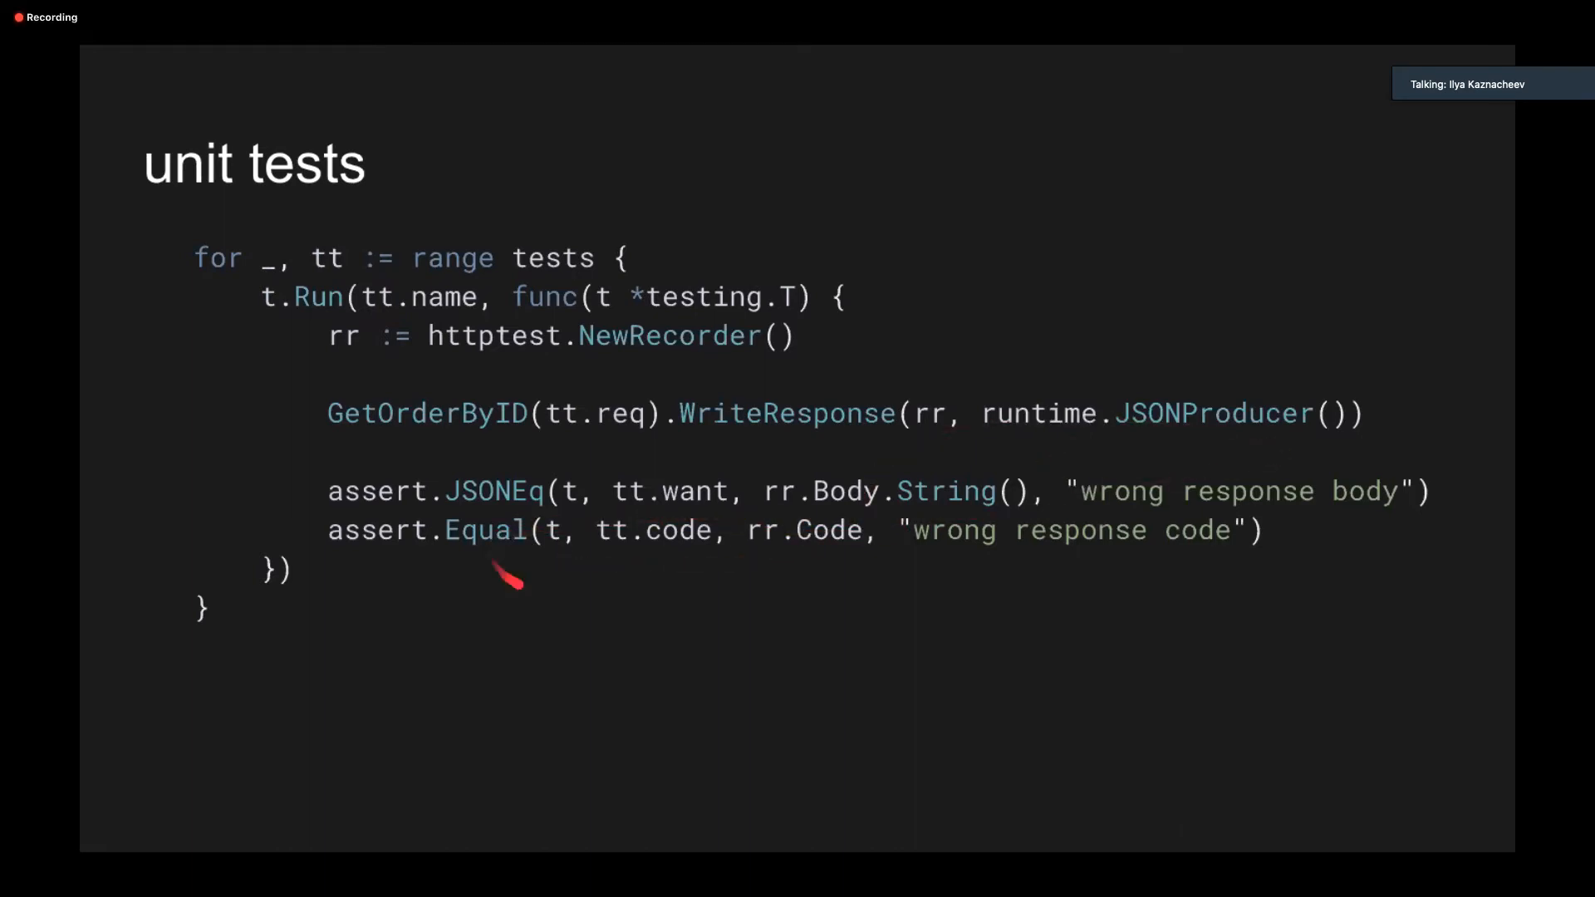